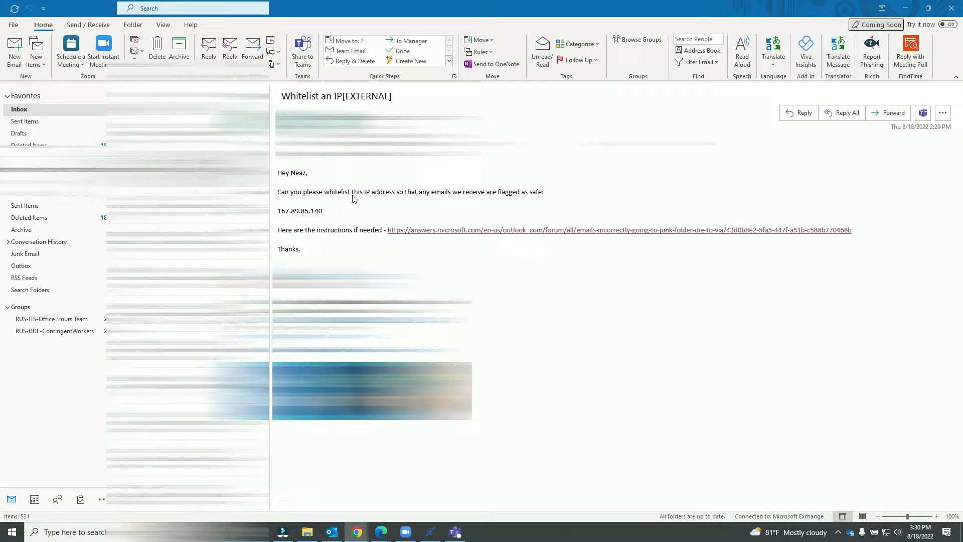
pyautogui.moveTo(281, 218)
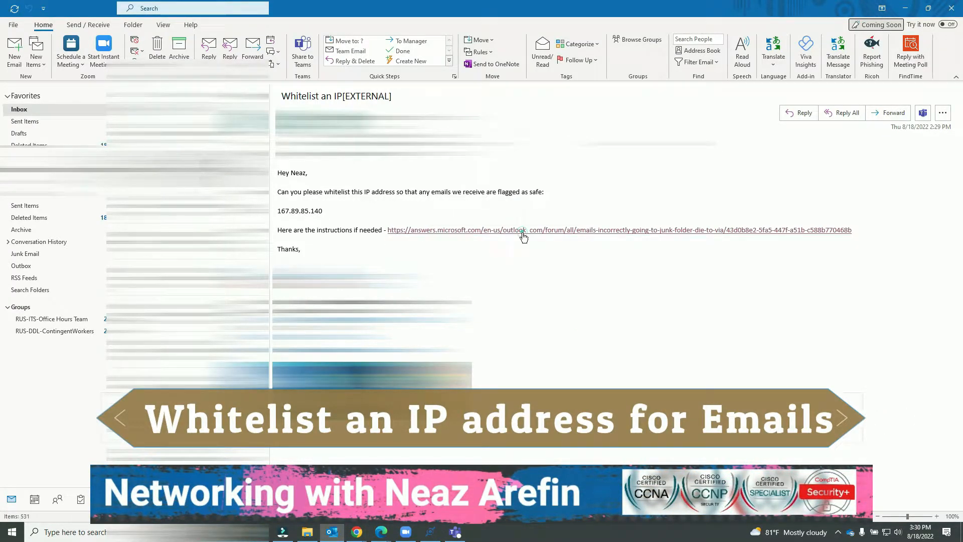
# Follow the email's link to the forum answer and go to the portal.office.com address it cites
pyautogui.click(522, 230)
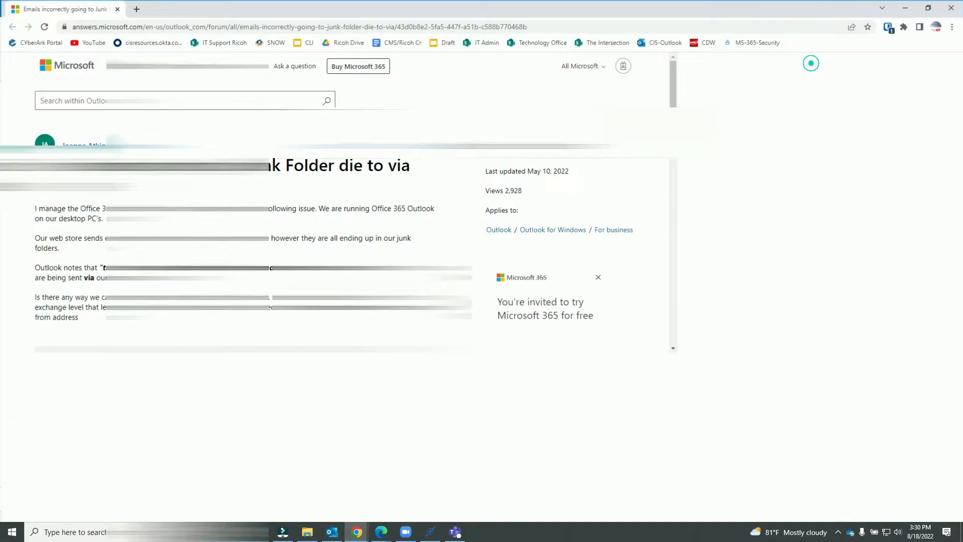
pyautogui.scroll(-3)
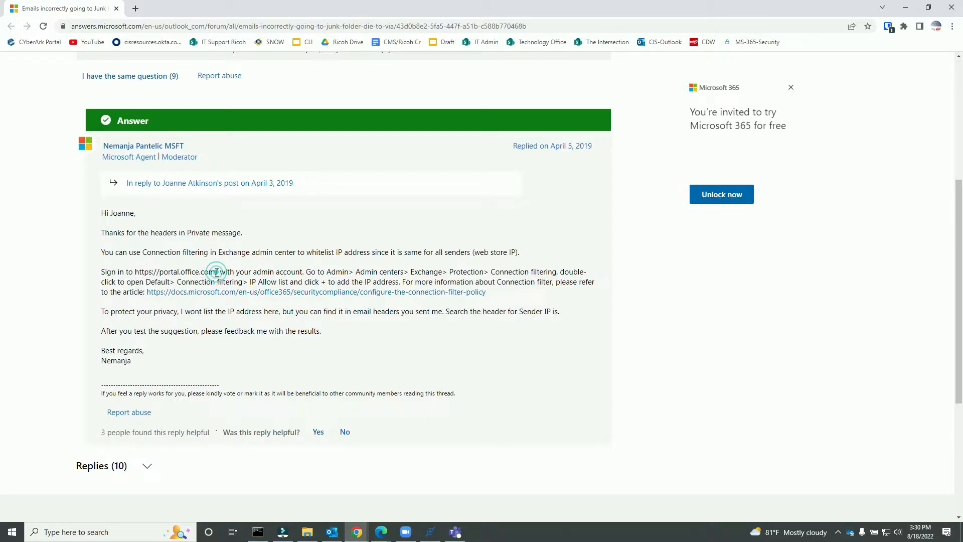
pyautogui.rightClick(175, 272)
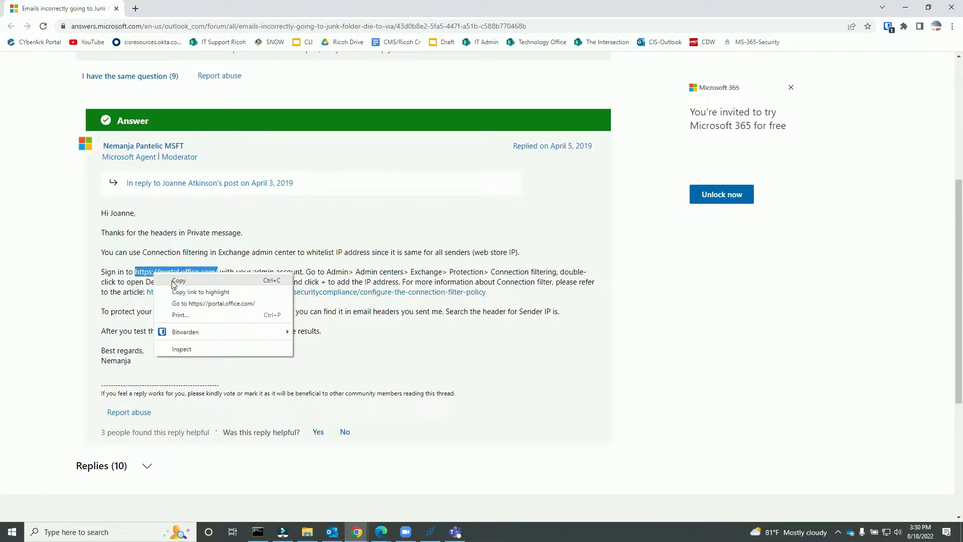
pyautogui.click(213, 303)
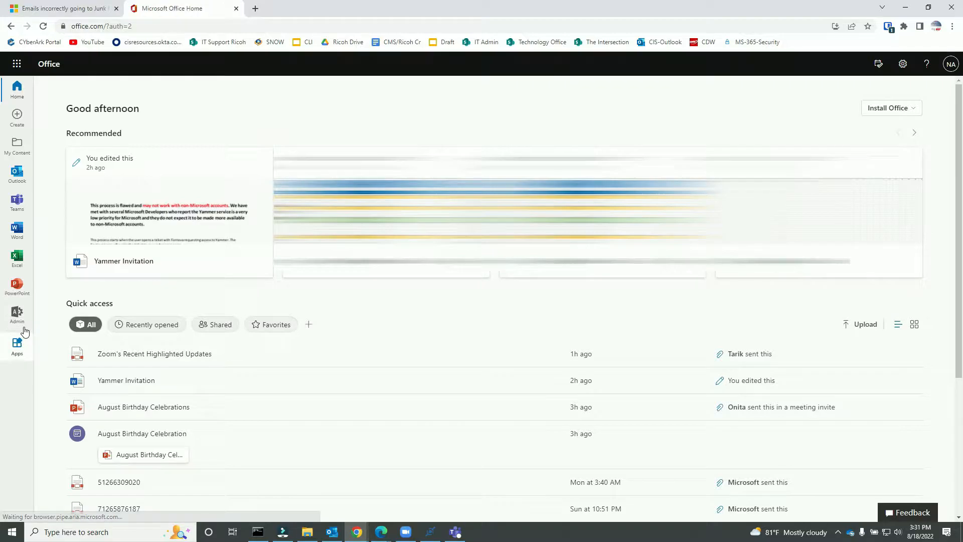
# From Office home, reach the Exchange admin center via Admin and Show all admin centers
pyautogui.click(17, 314)
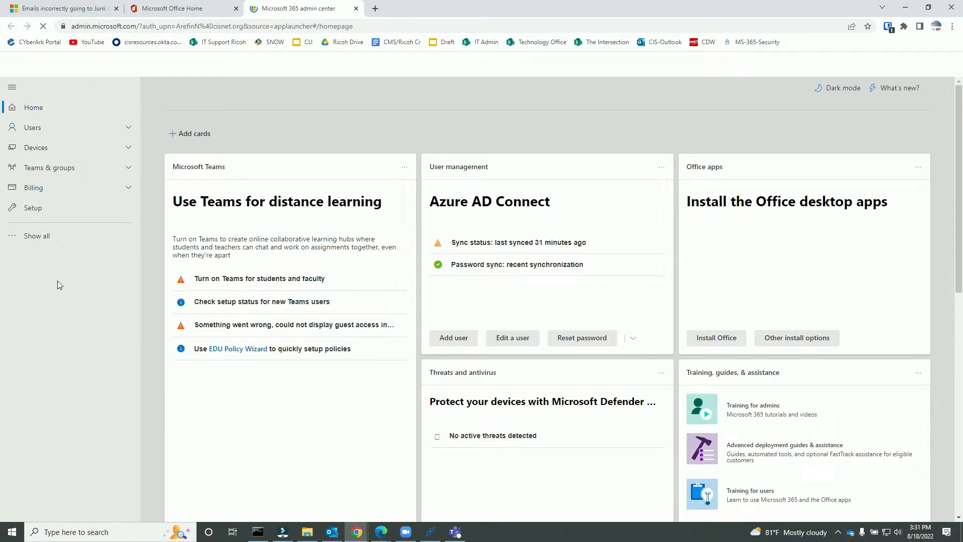
pyautogui.click(37, 235)
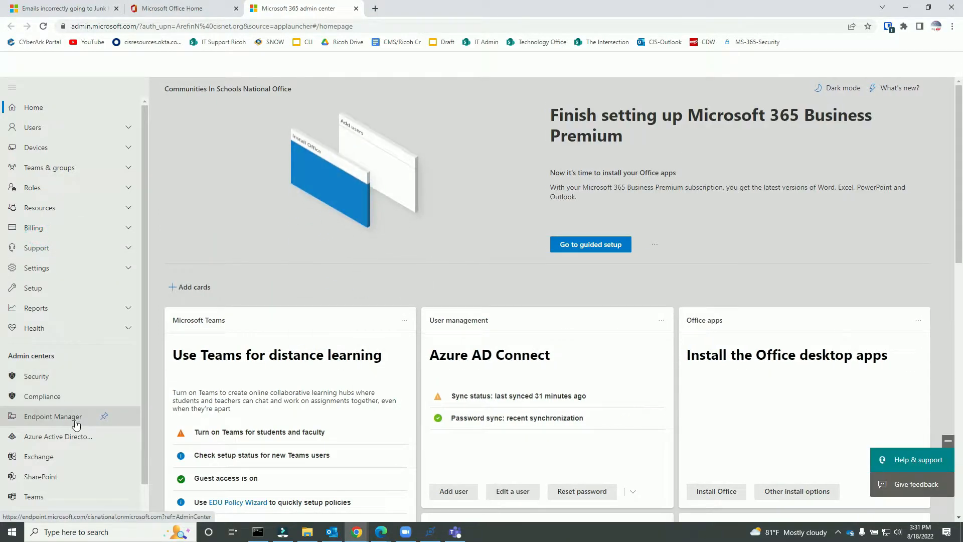
pyautogui.click(39, 460)
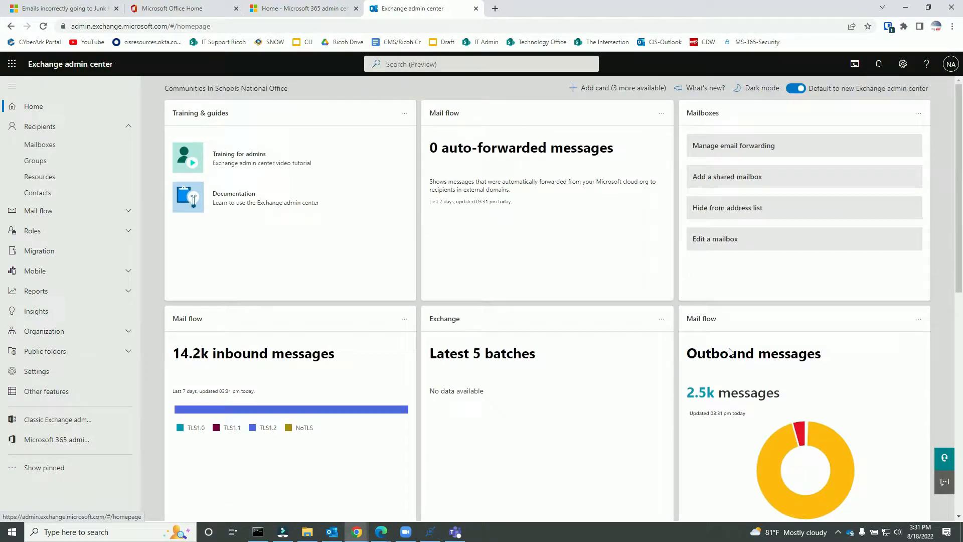
# View Other features in Exchange admin center and follow the Spam filter's security.microsoft.com/antispam link
pyautogui.click(616, 88)
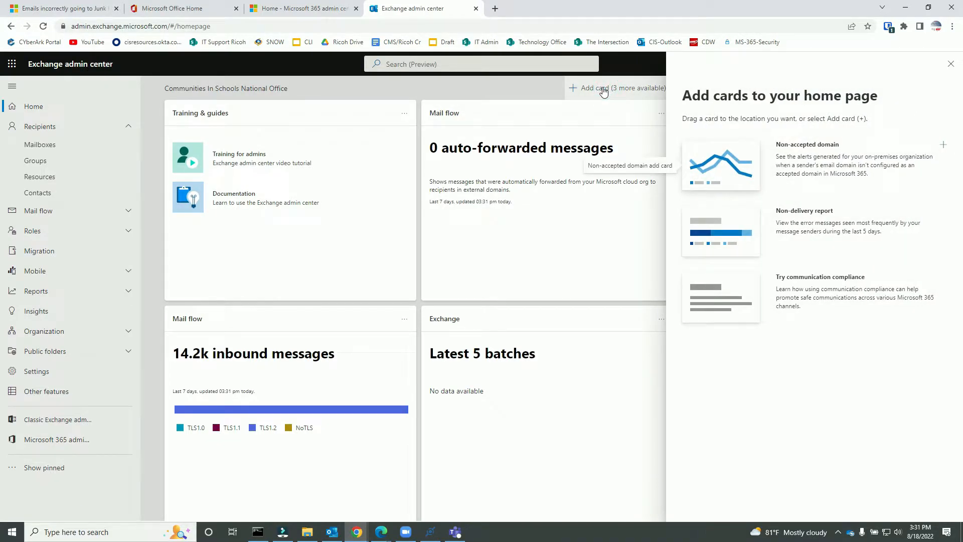
pyautogui.moveTo(653, 104)
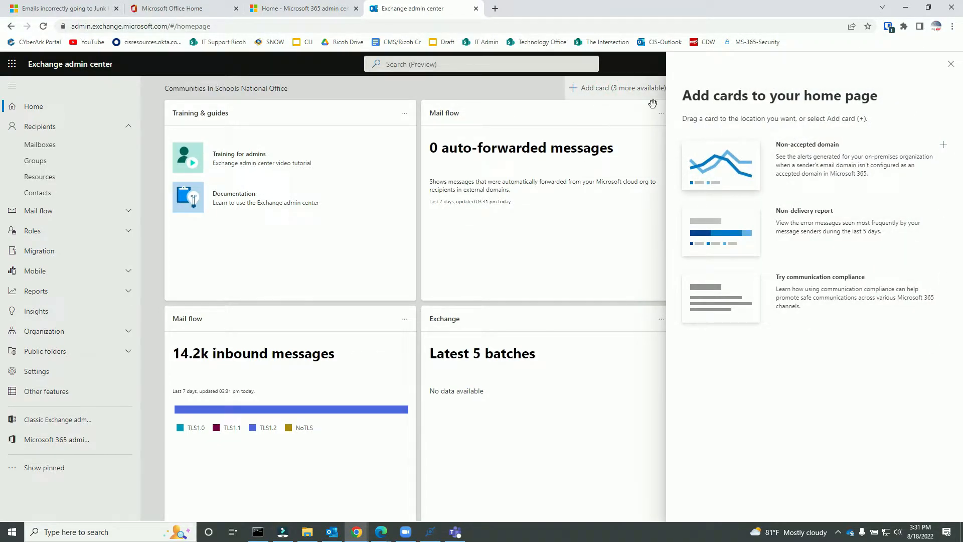
pyautogui.click(950, 63)
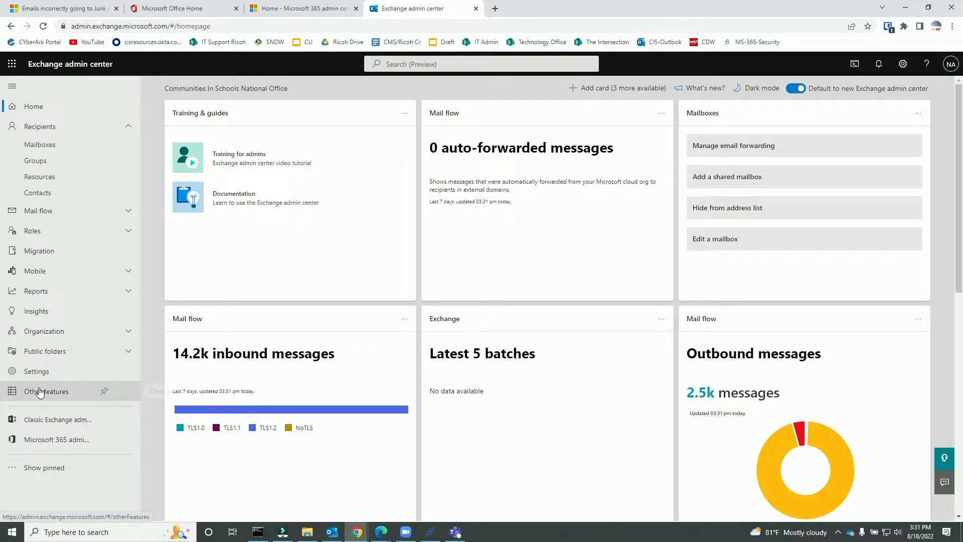
pyautogui.click(45, 391)
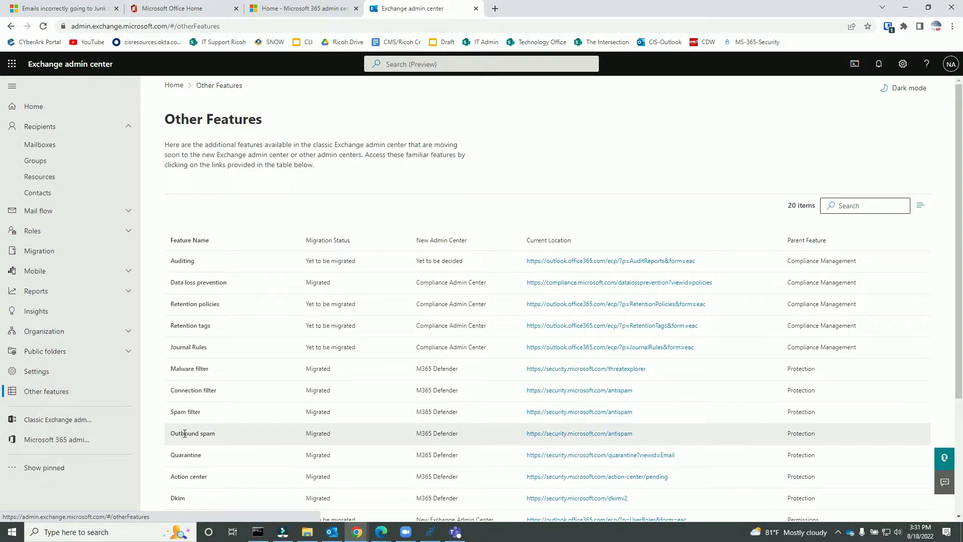
pyautogui.moveTo(219, 454)
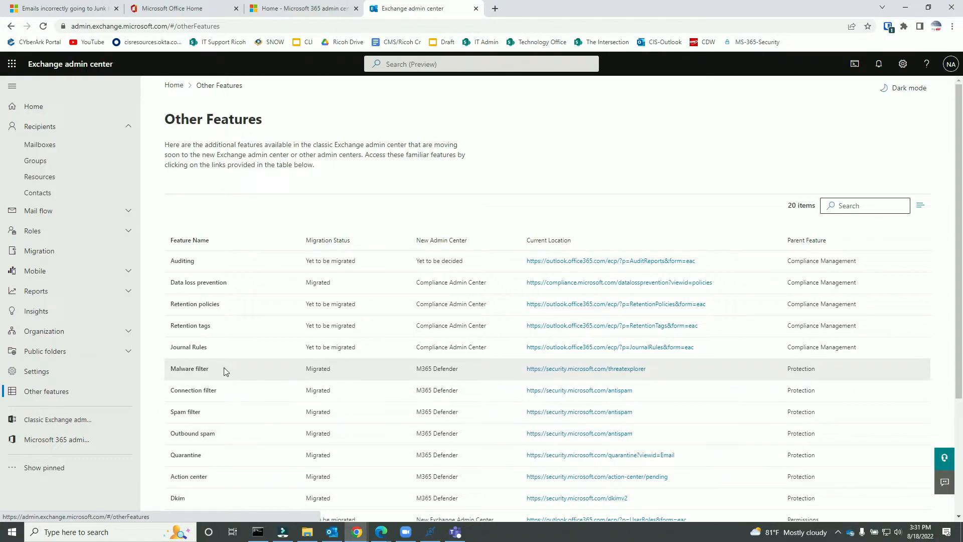
pyautogui.moveTo(199, 464)
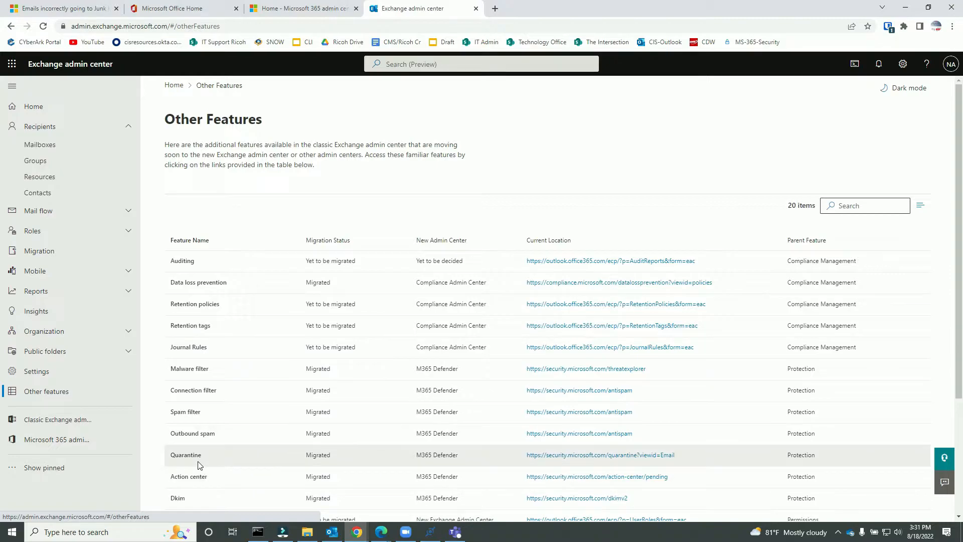
pyautogui.moveTo(186, 424)
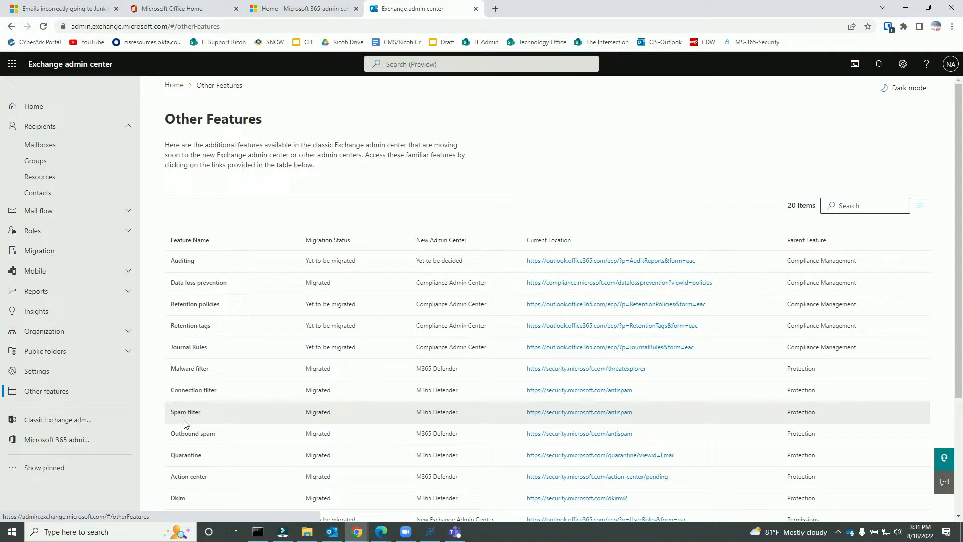
pyautogui.moveTo(314, 414)
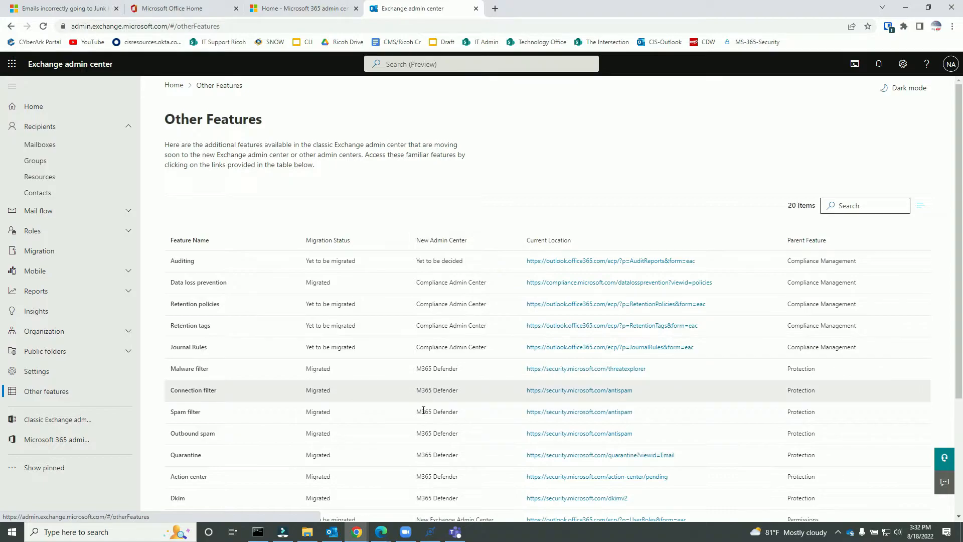
pyautogui.moveTo(565, 416)
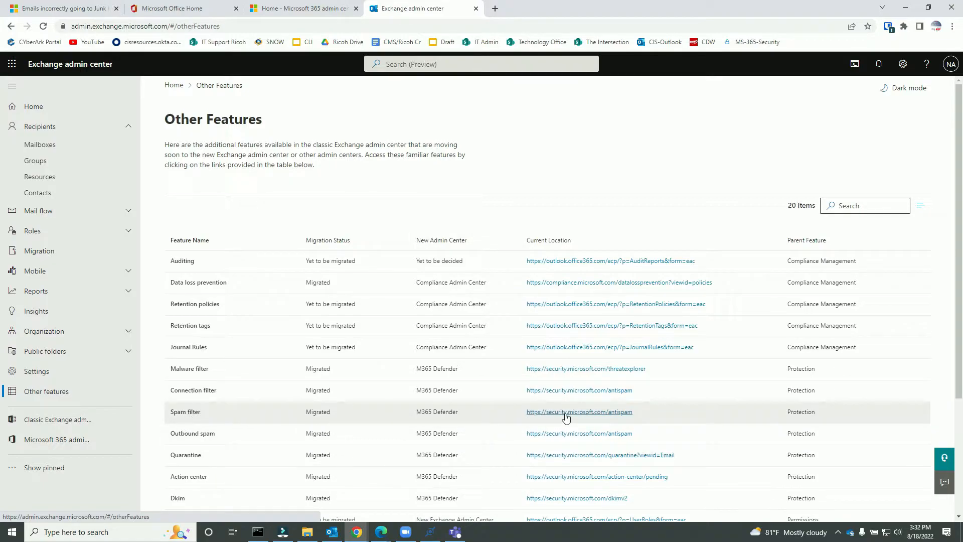
pyautogui.moveTo(549, 418)
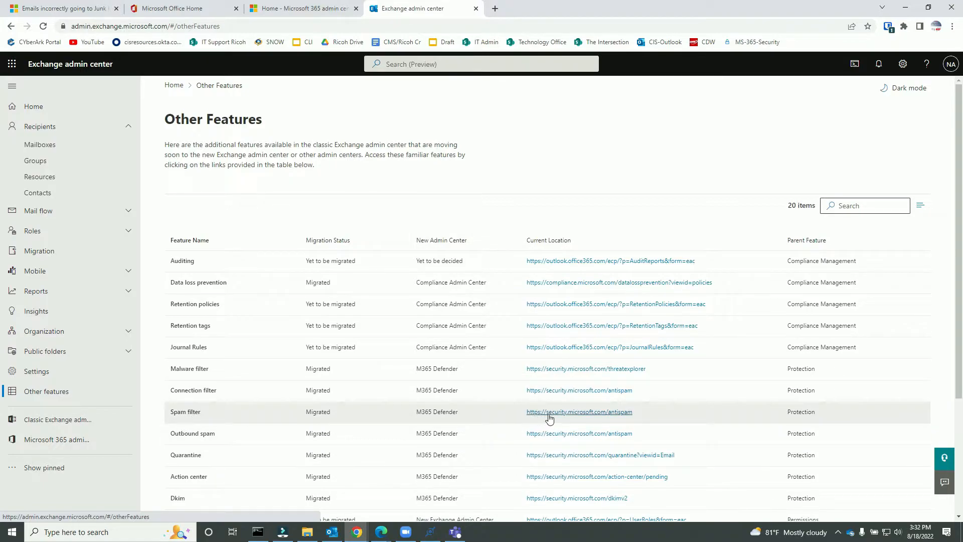
pyautogui.moveTo(570, 417)
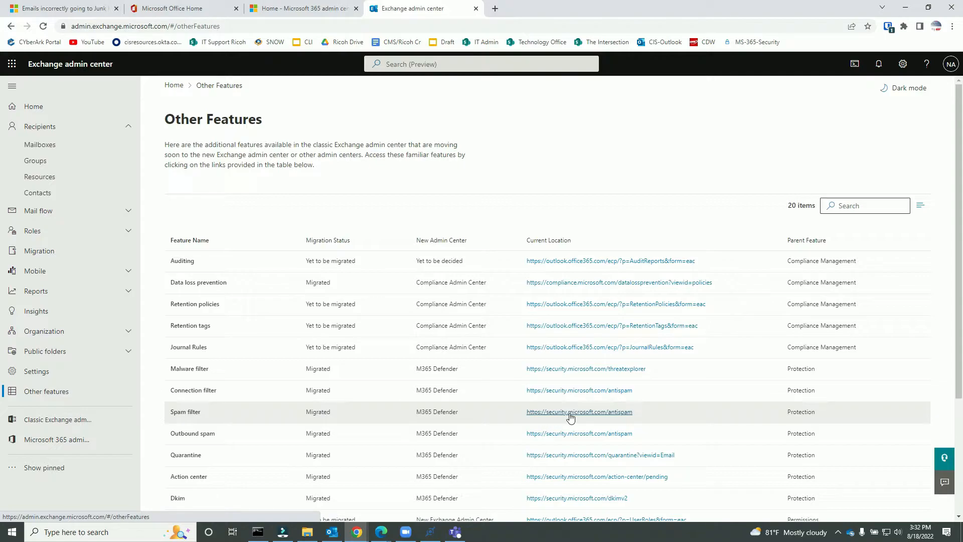
pyautogui.moveTo(627, 416)
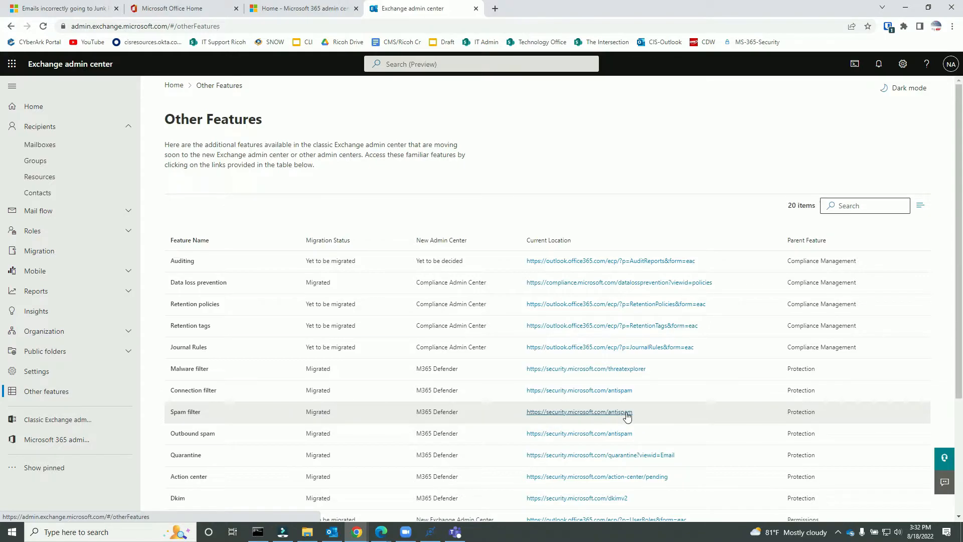
pyautogui.click(578, 411)
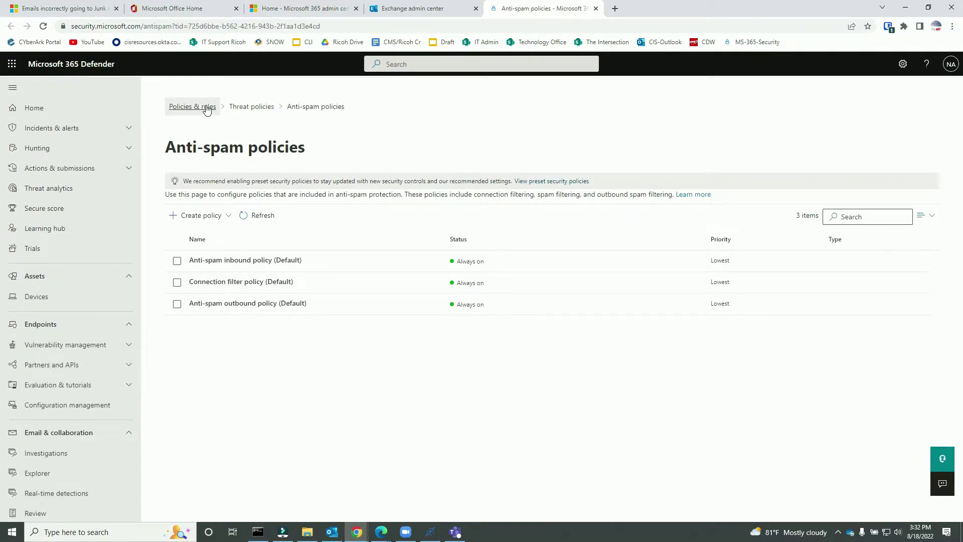
pyautogui.moveTo(315, 107)
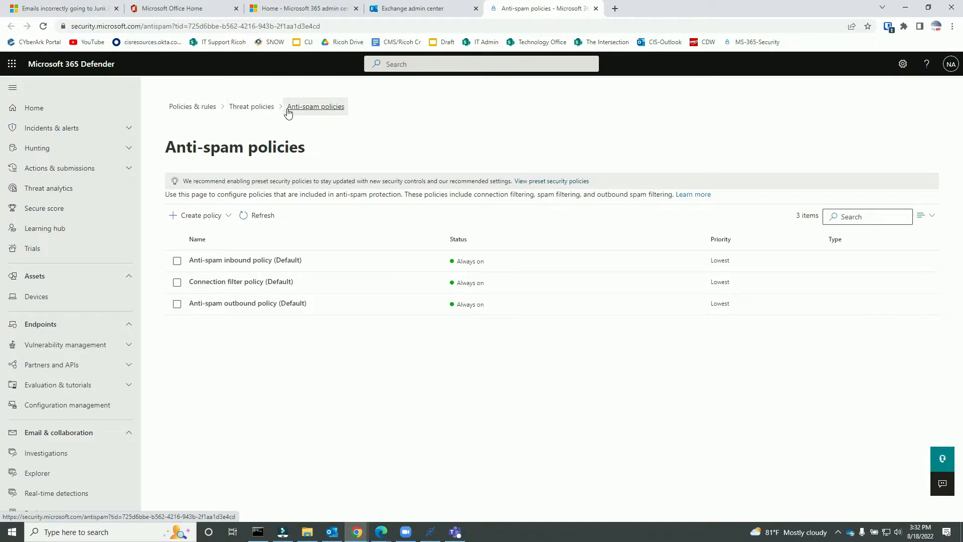
pyautogui.moveTo(334, 114)
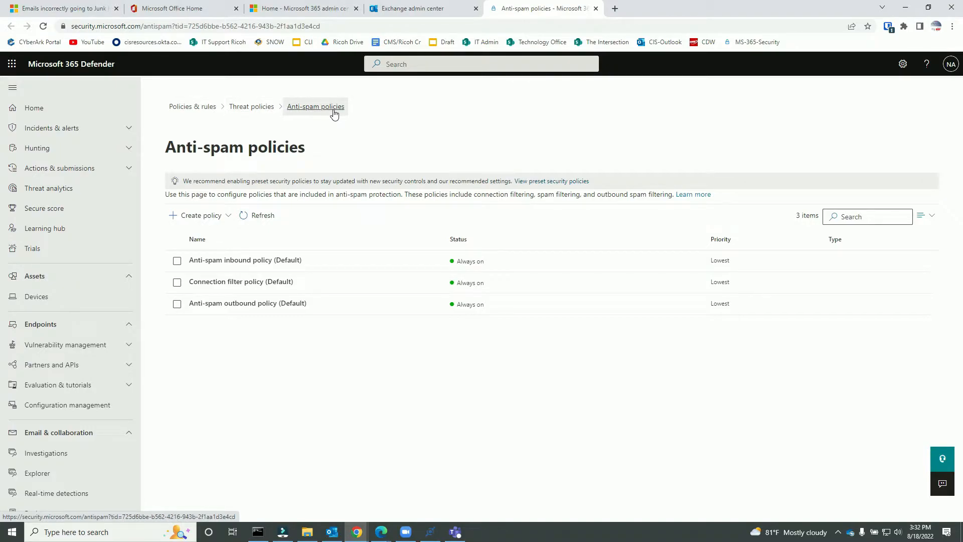
# Navigate Policies & rules > Threat policies > Anti-spam to list the default anti-spam policies
pyautogui.scroll(-3)
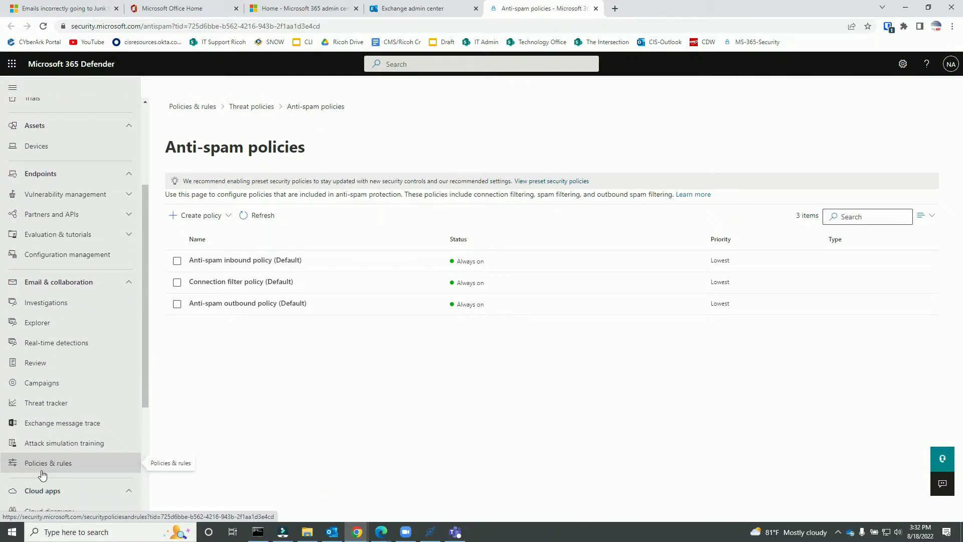
pyautogui.scroll(-3)
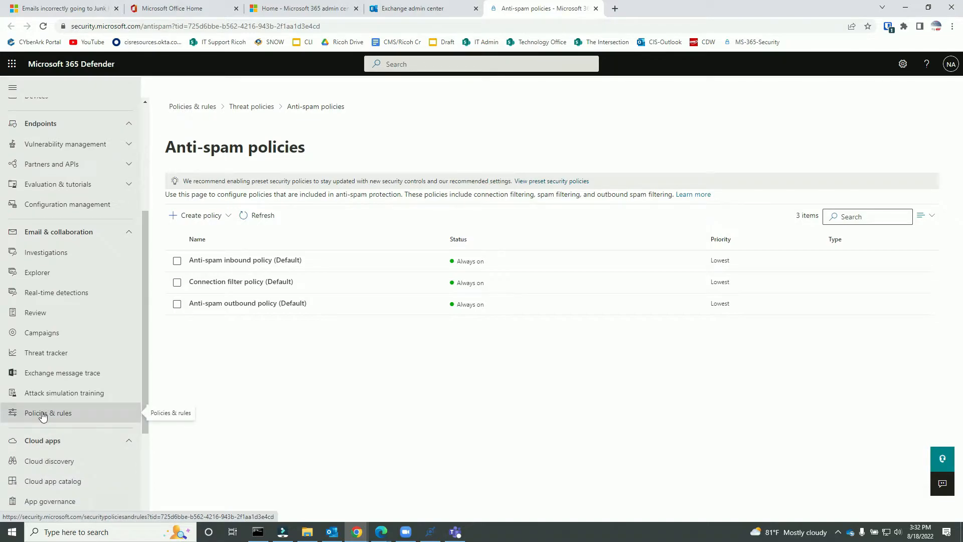
pyautogui.click(48, 413)
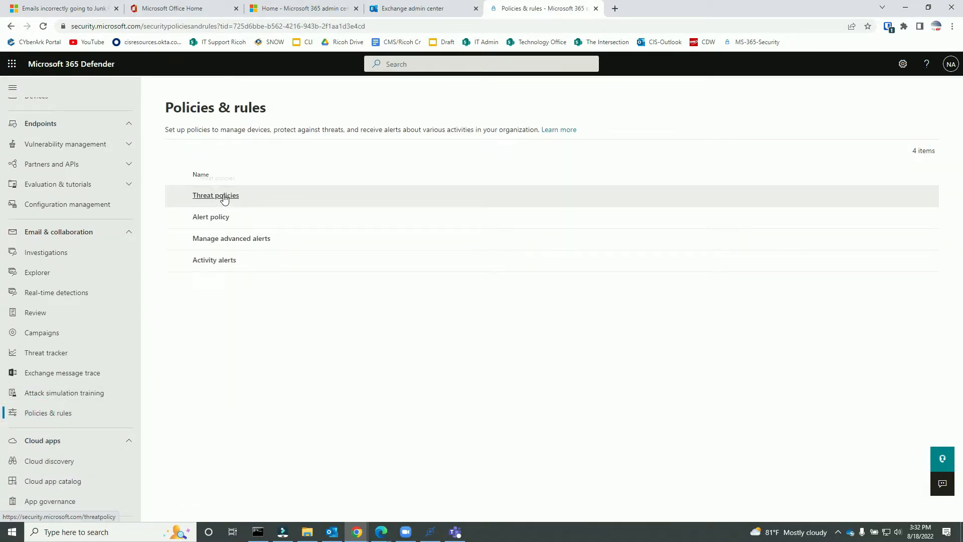
pyautogui.click(215, 194)
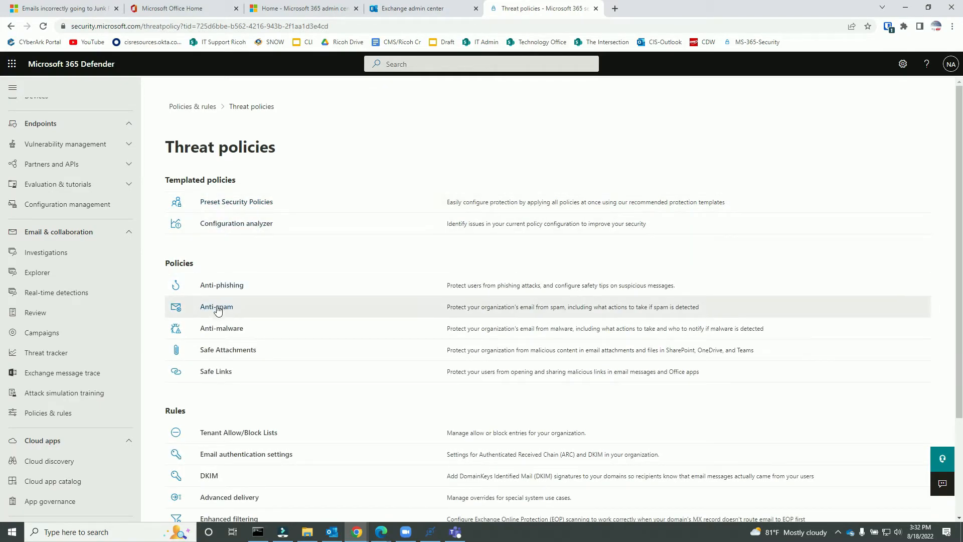
pyautogui.click(217, 307)
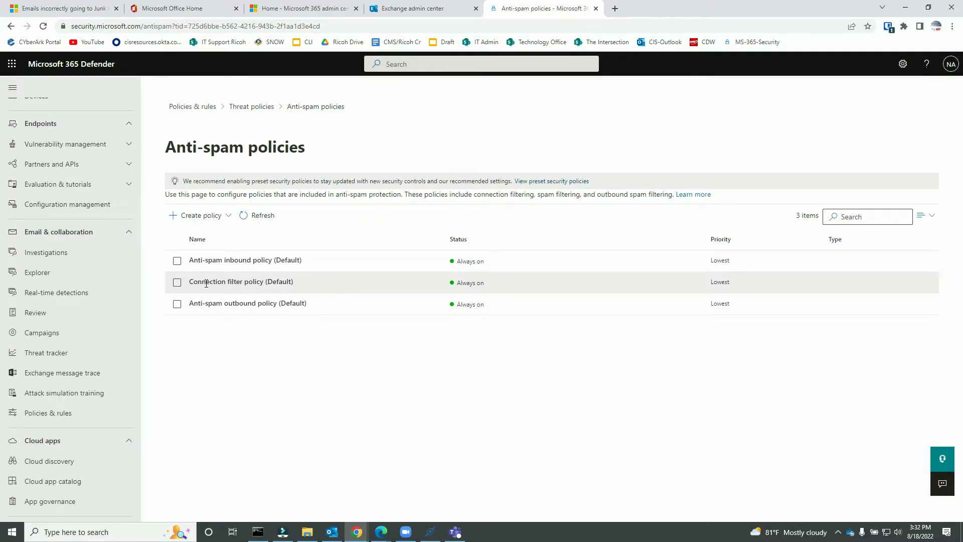
# View Connection filter policy (Default) details and confirm 167.89.85.140 in its IP Allow list against the email
pyautogui.click(176, 282)
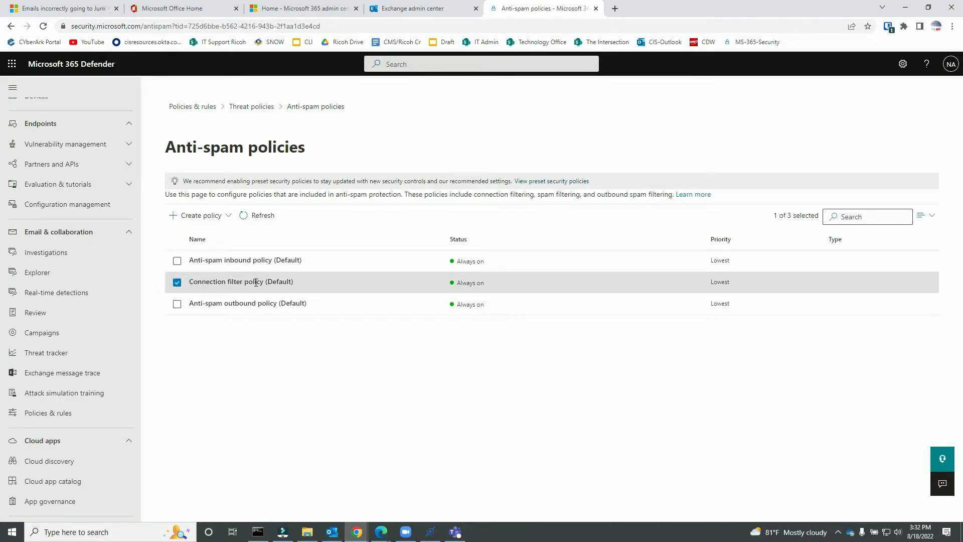
pyautogui.click(240, 280)
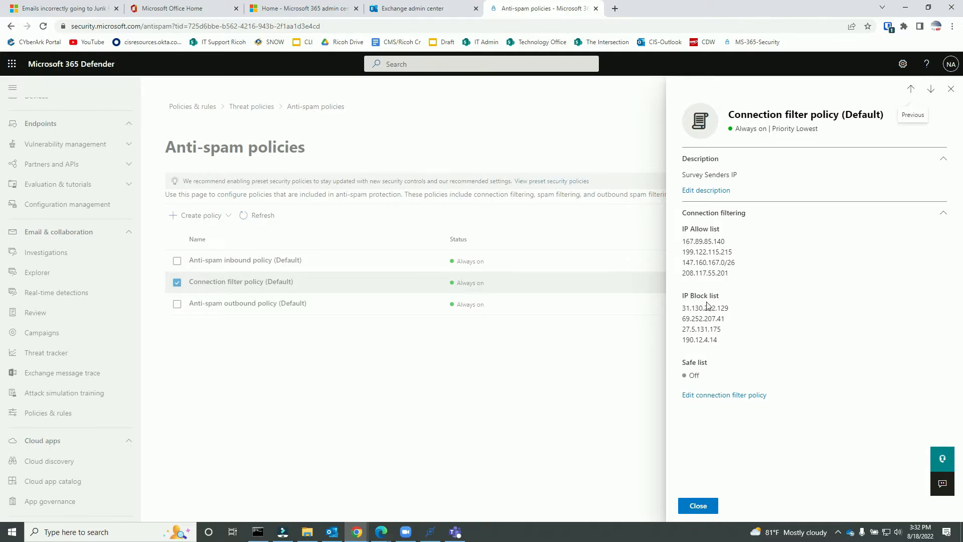
pyautogui.moveTo(684, 242)
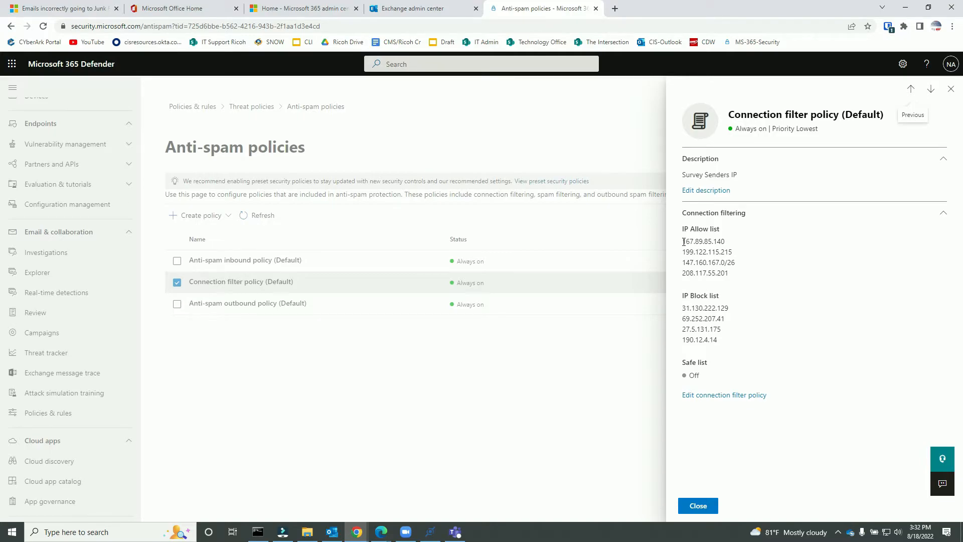
pyautogui.doubleClick(704, 241)
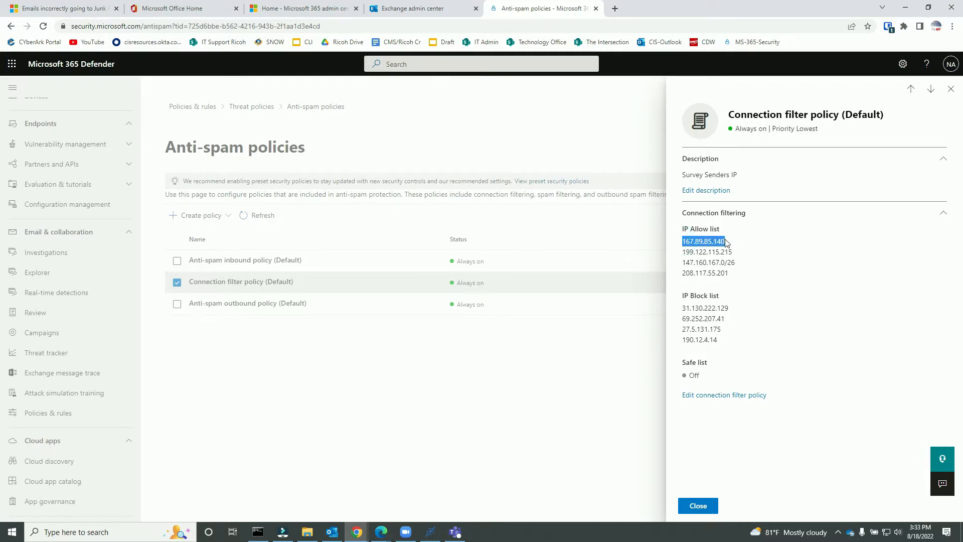
pyautogui.click(330, 532)
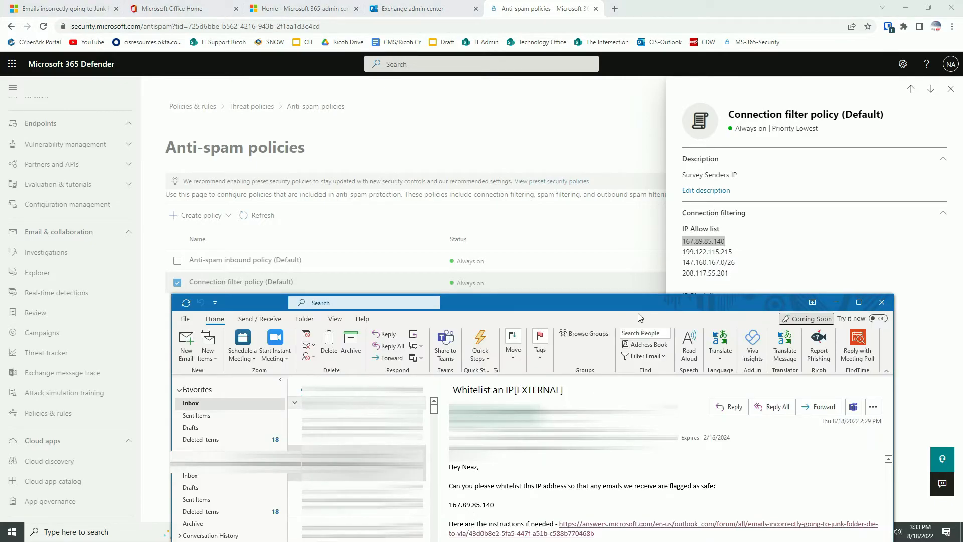
pyautogui.moveTo(836, 302)
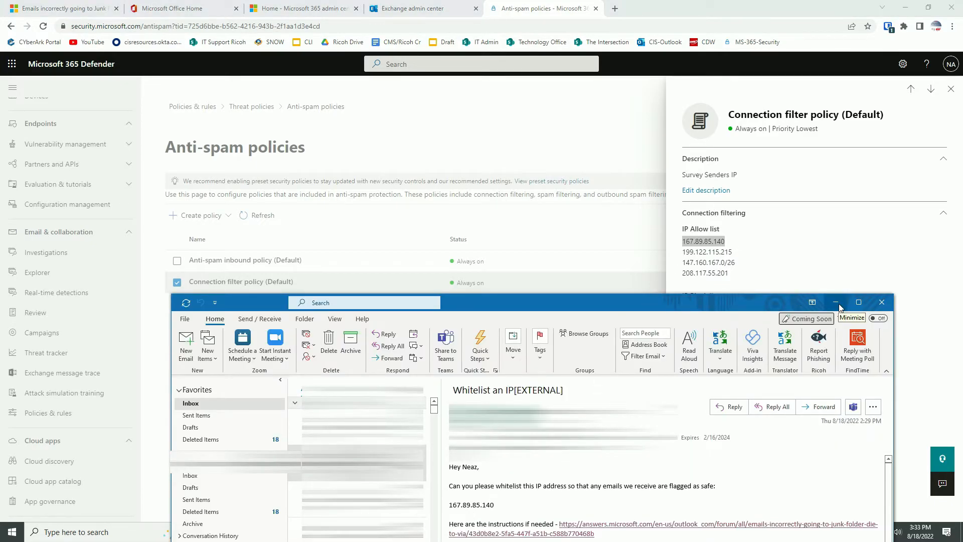
pyautogui.click(835, 302)
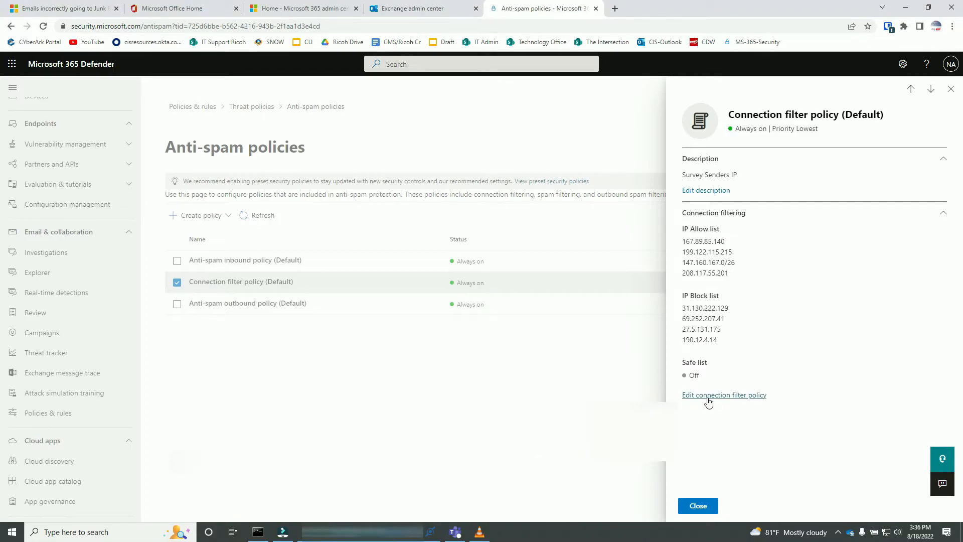
# Leave the connection filter policy flyout, returning to the anti-spam policies list
pyautogui.click(723, 394)
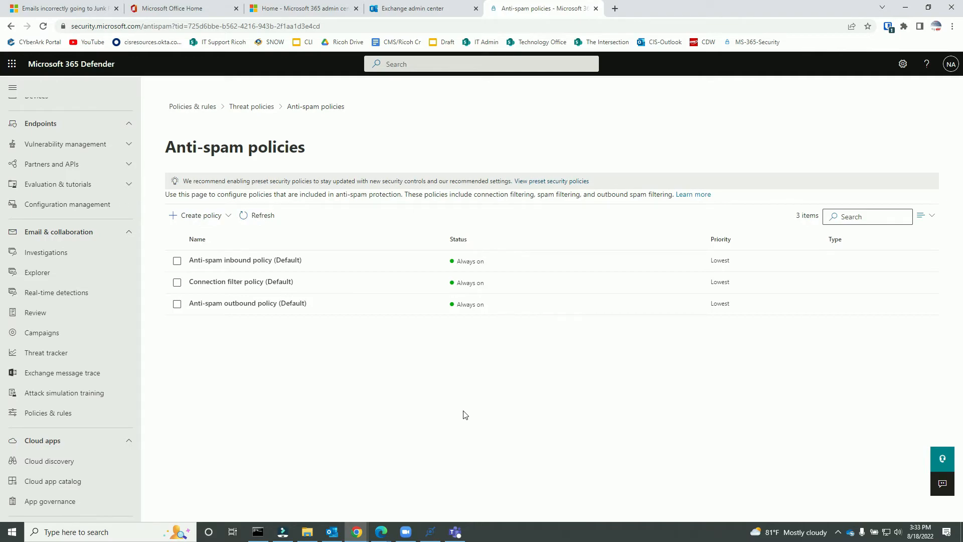
pyautogui.moveTo(458, 414)
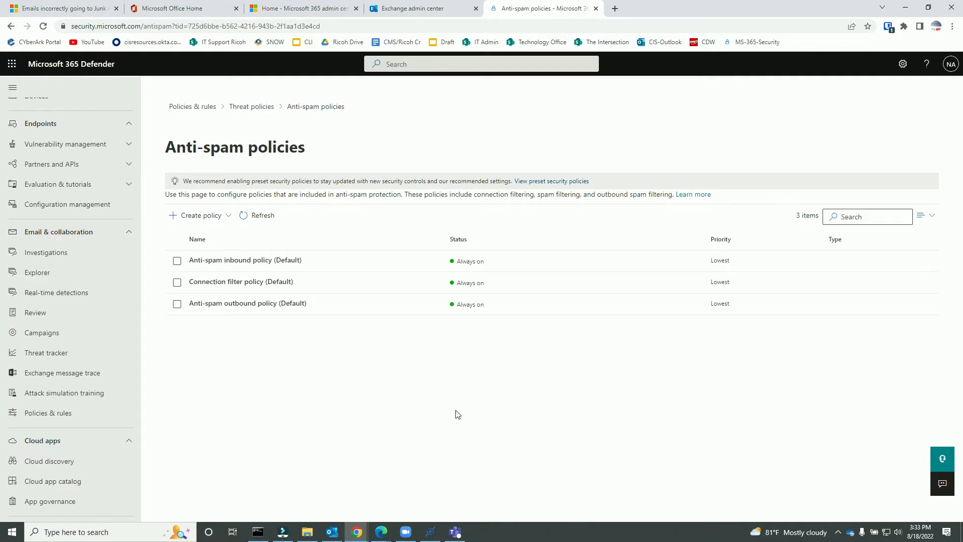
pyautogui.moveTo(58, 232)
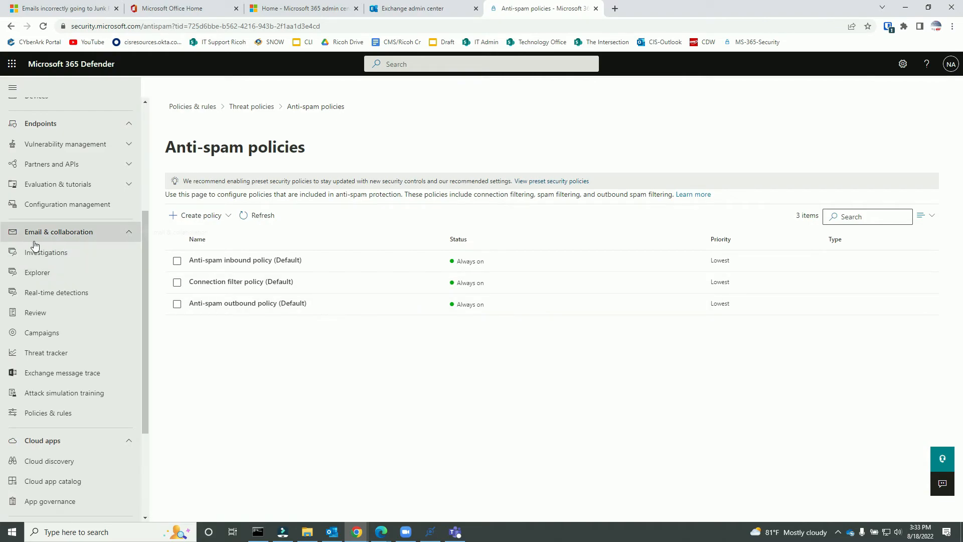
pyautogui.moveTo(86, 235)
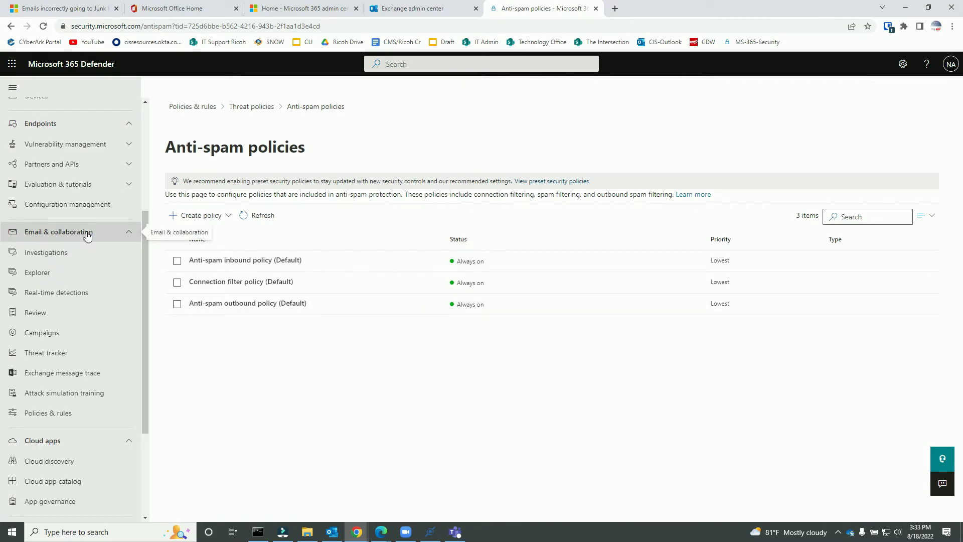
pyautogui.moveTo(67, 417)
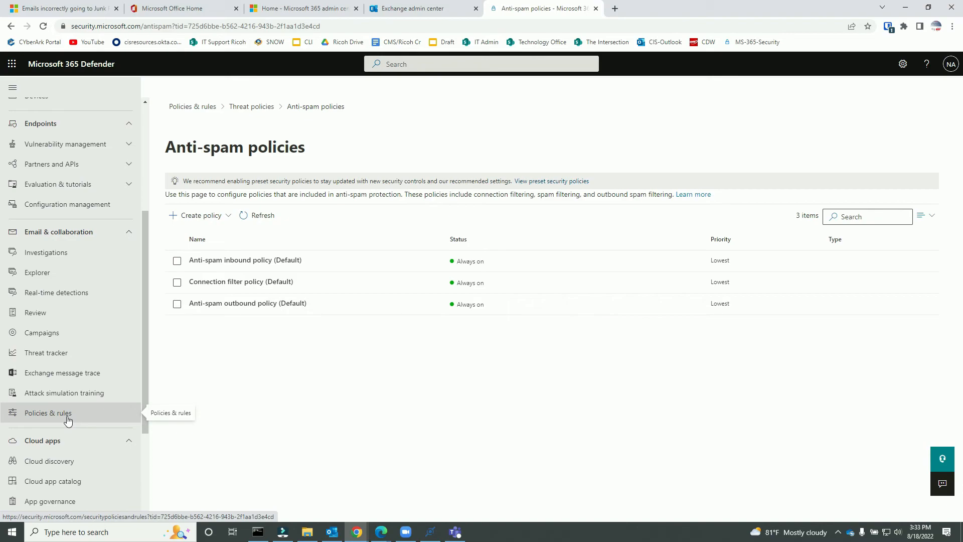
pyautogui.moveTo(92, 418)
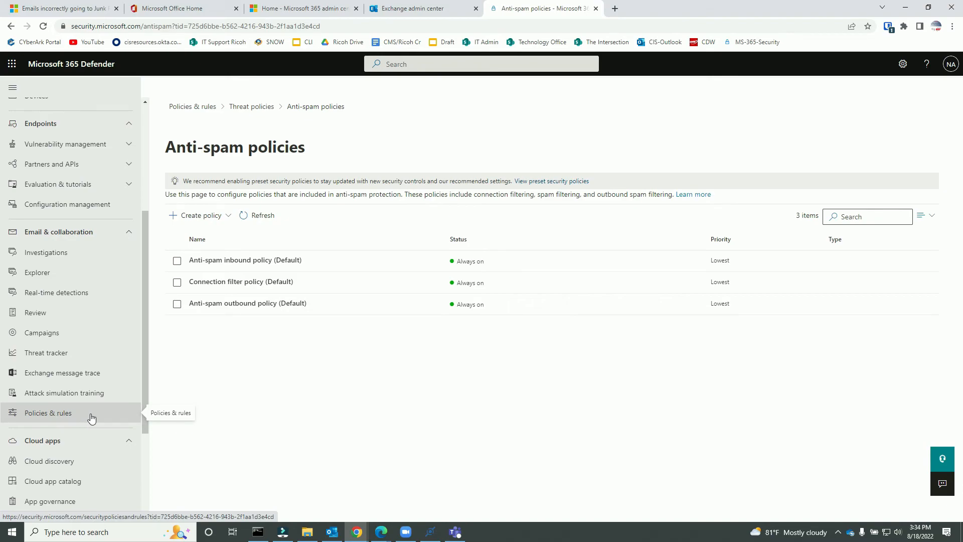
pyautogui.moveTo(78, 235)
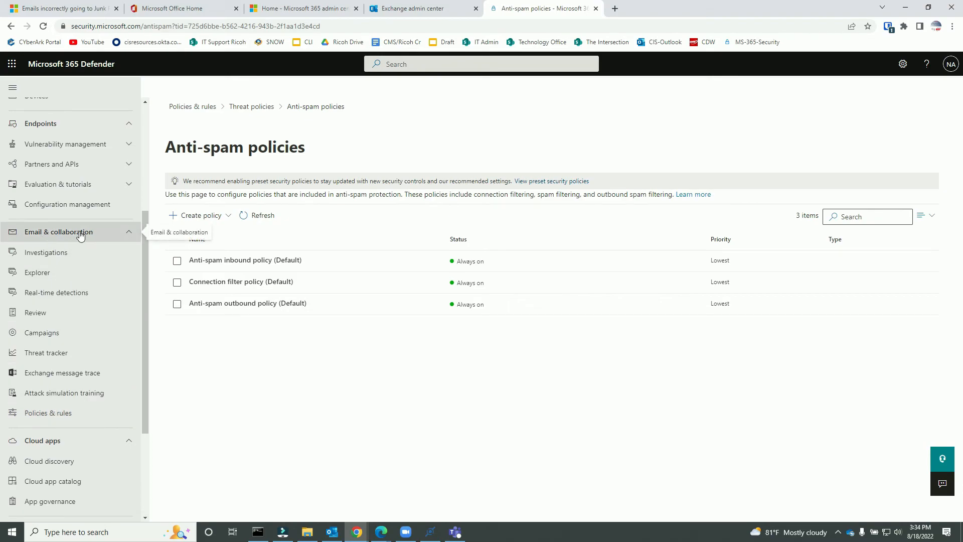